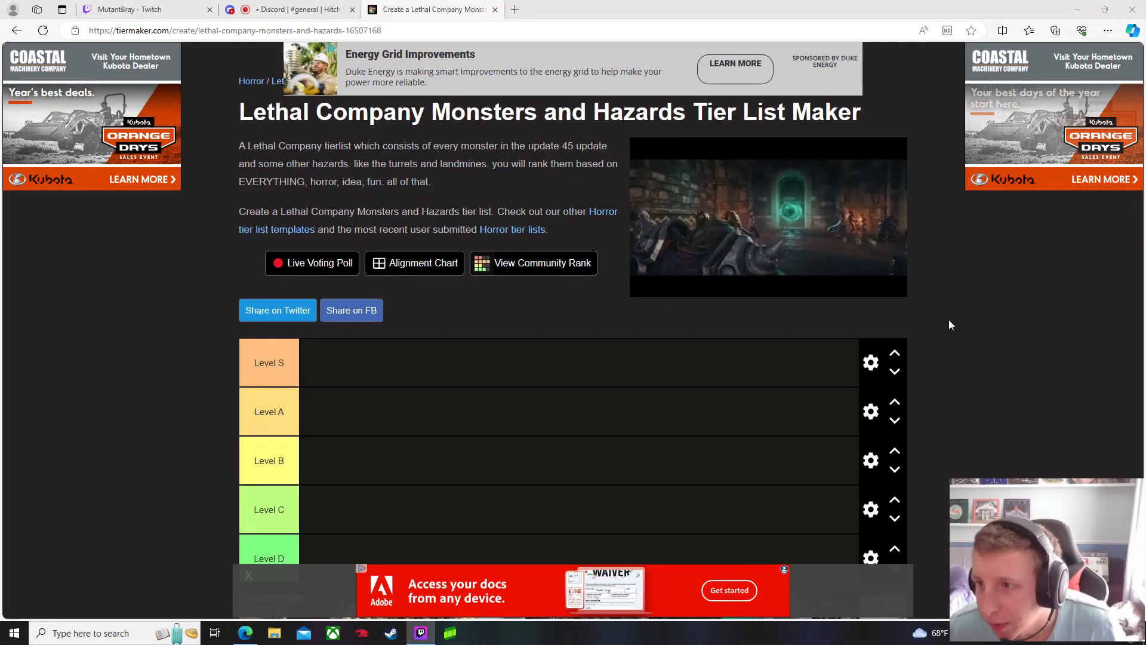
Scroll down the page to bring the tier list and image pool into view.
scroll(down, 3)
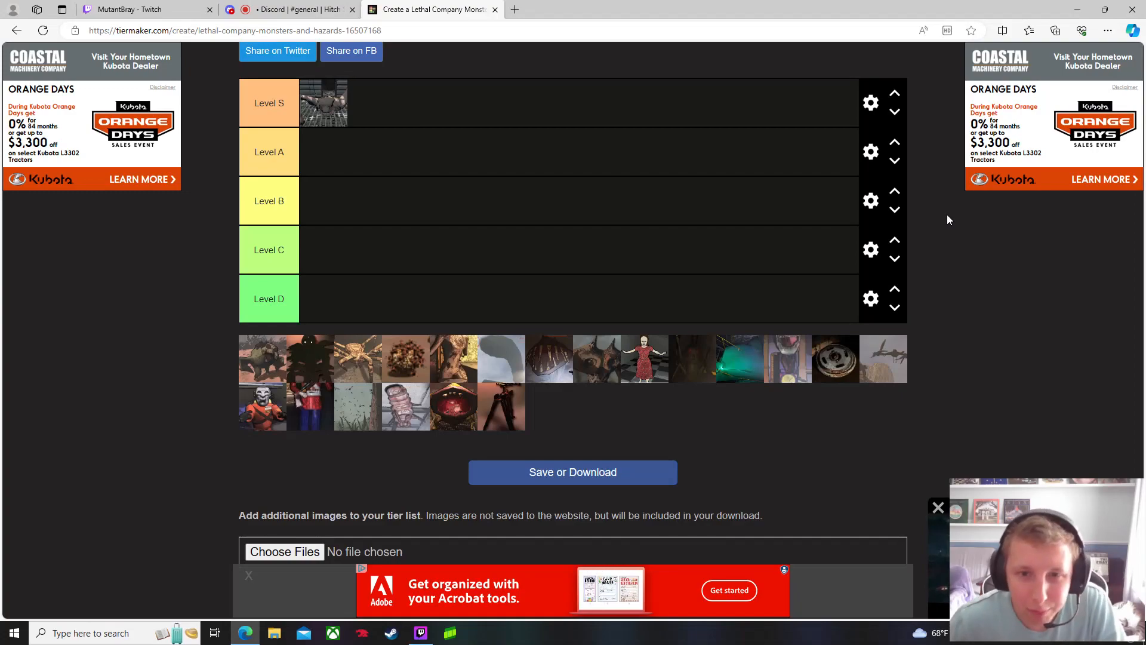
mouse_move(479, 321)
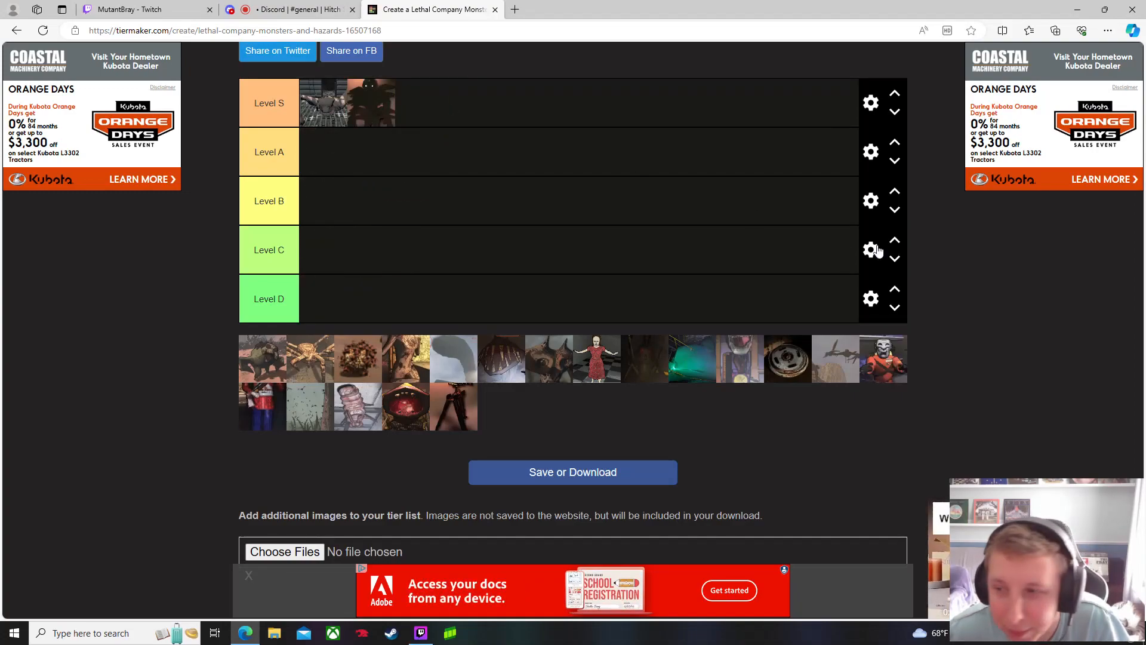
mouse_move(935, 239)
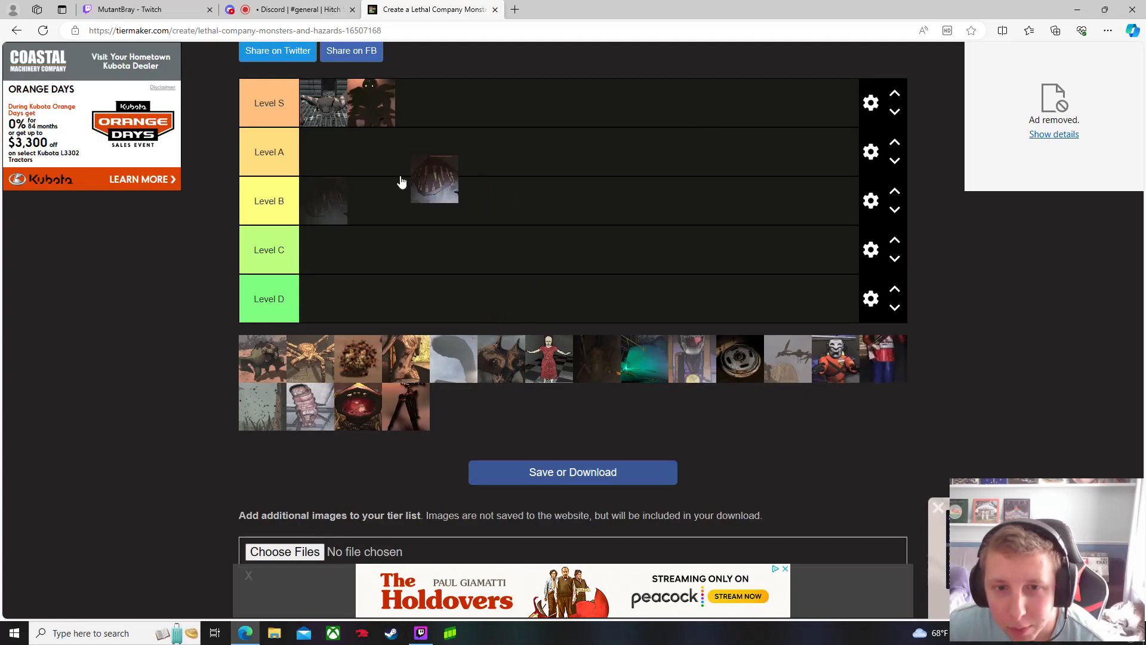
Rank the round ridged creature and one more creature image into Level A.
drag(435, 179, 323, 151)
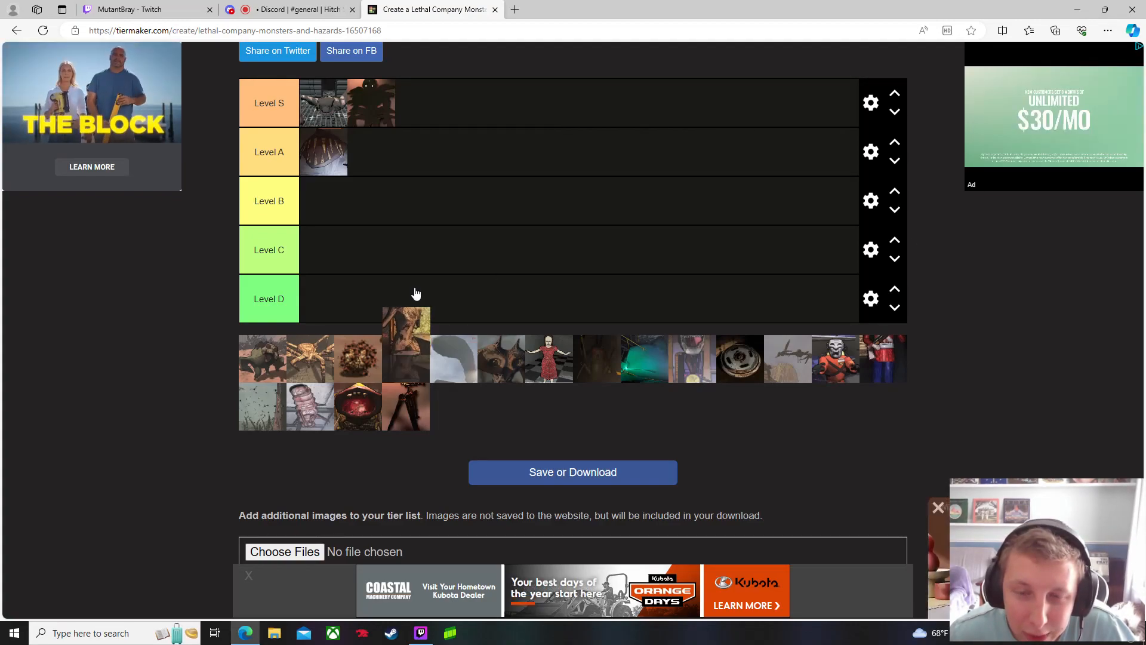
drag(406, 344, 416, 152)
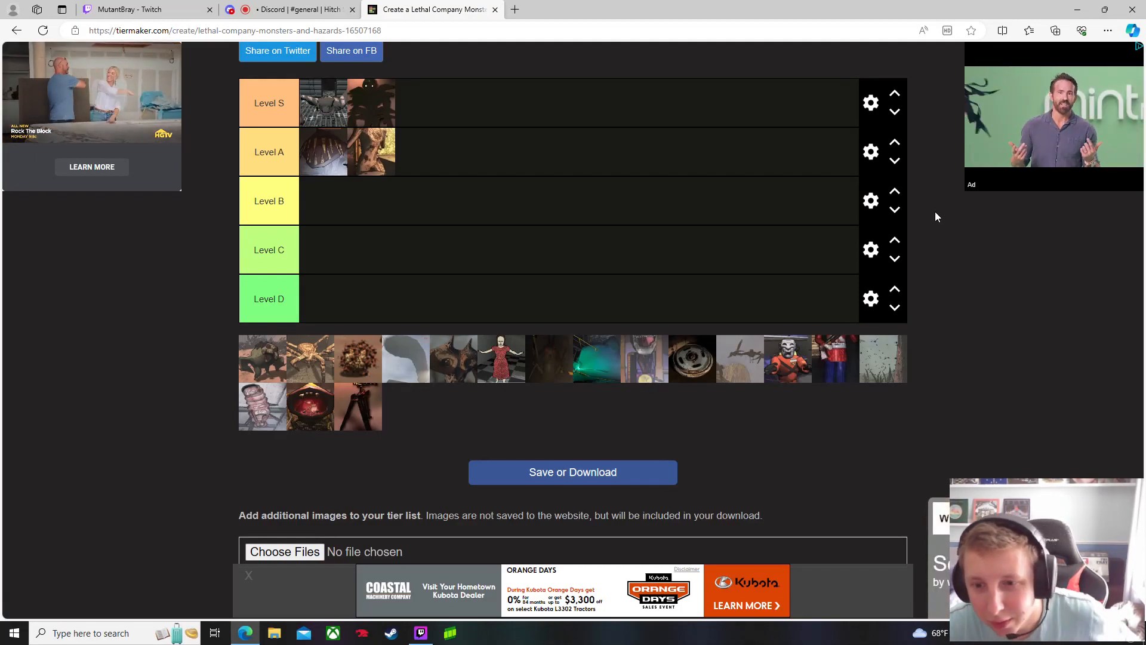
mouse_move(618, 361)
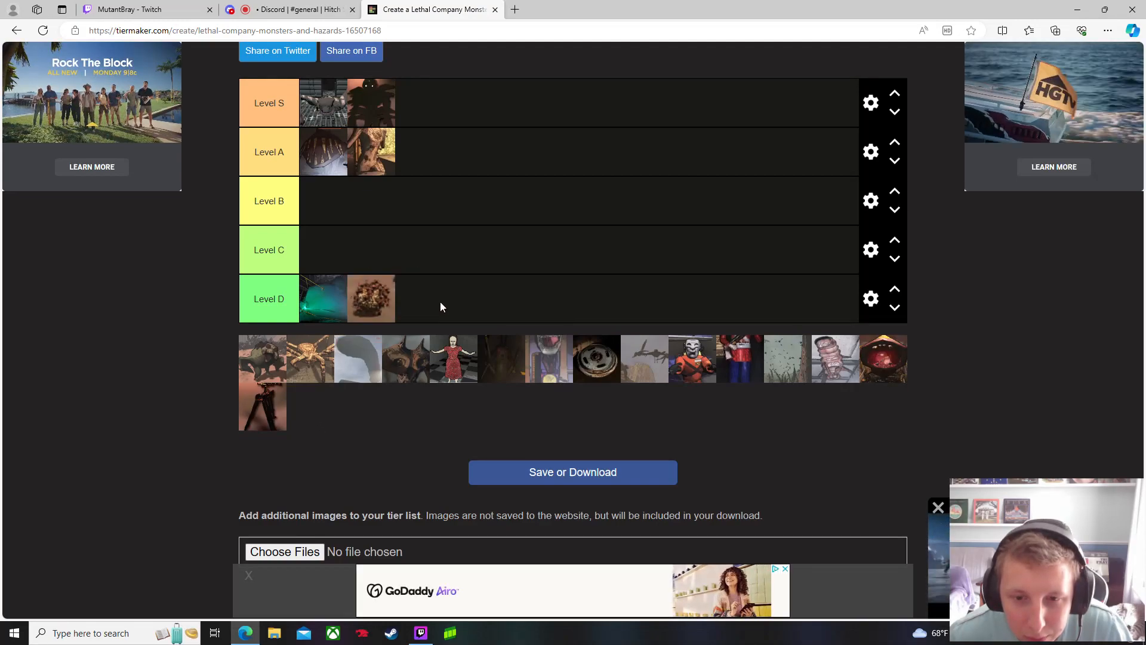
mouse_move(937, 214)
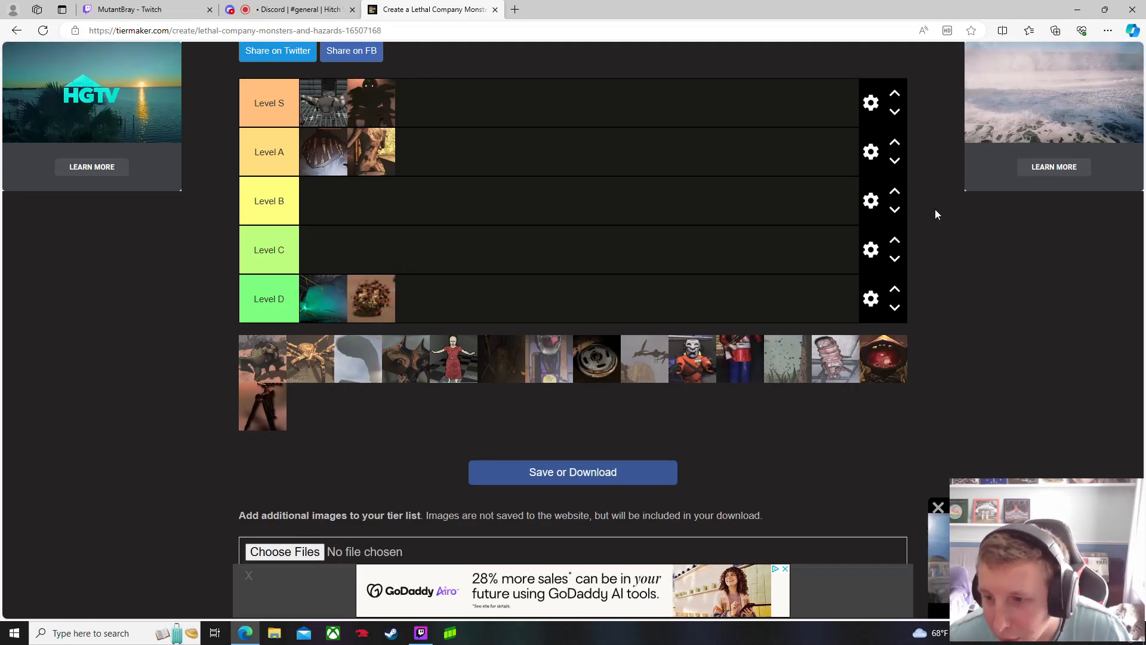
mouse_move(795, 379)
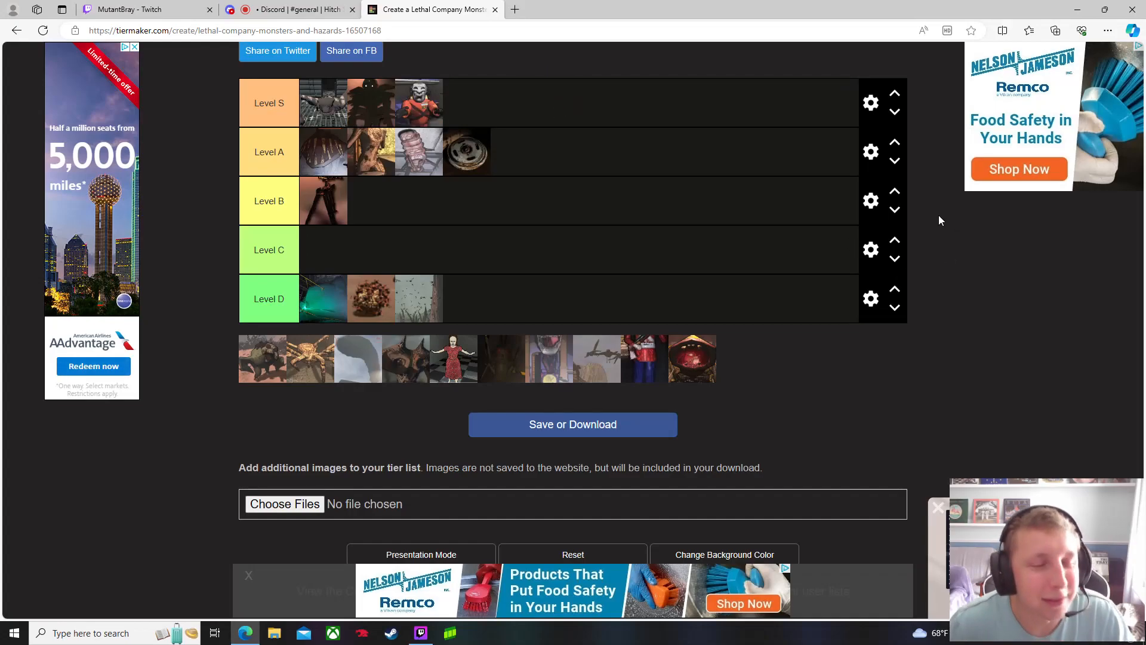
mouse_move(304, 428)
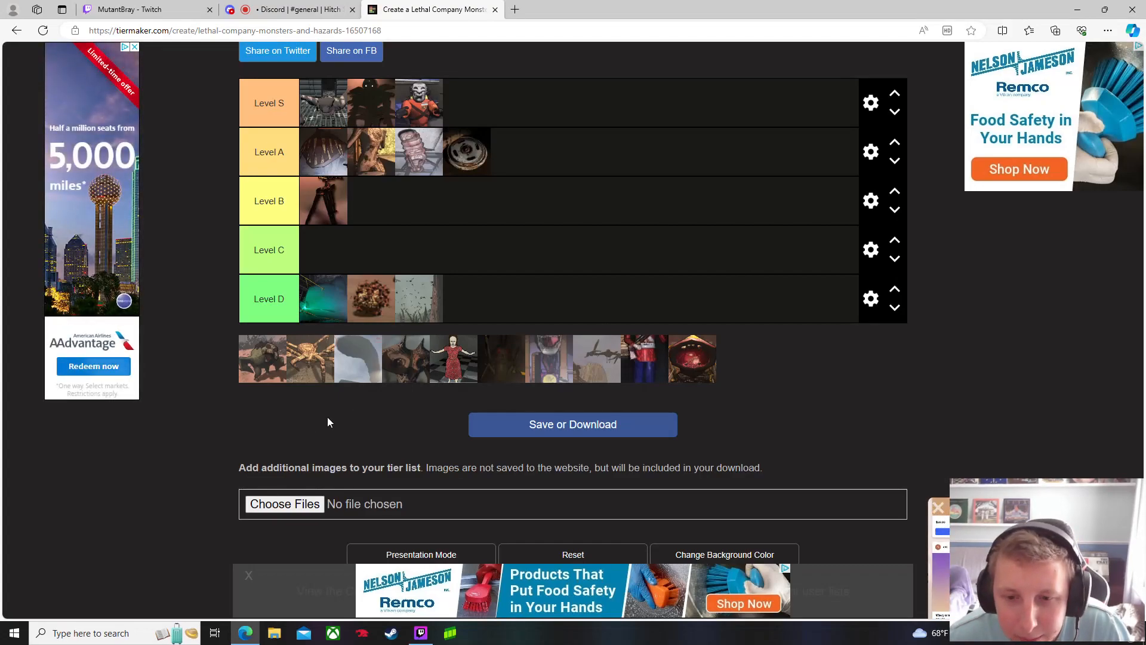
mouse_move(406, 384)
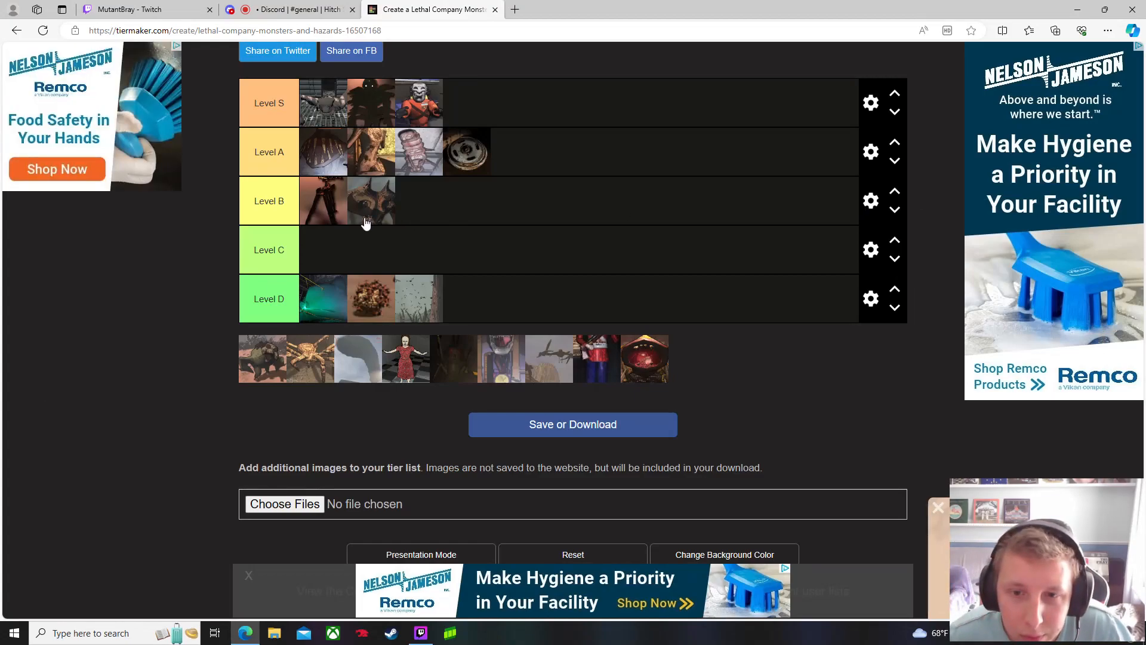
mouse_move(411, 424)
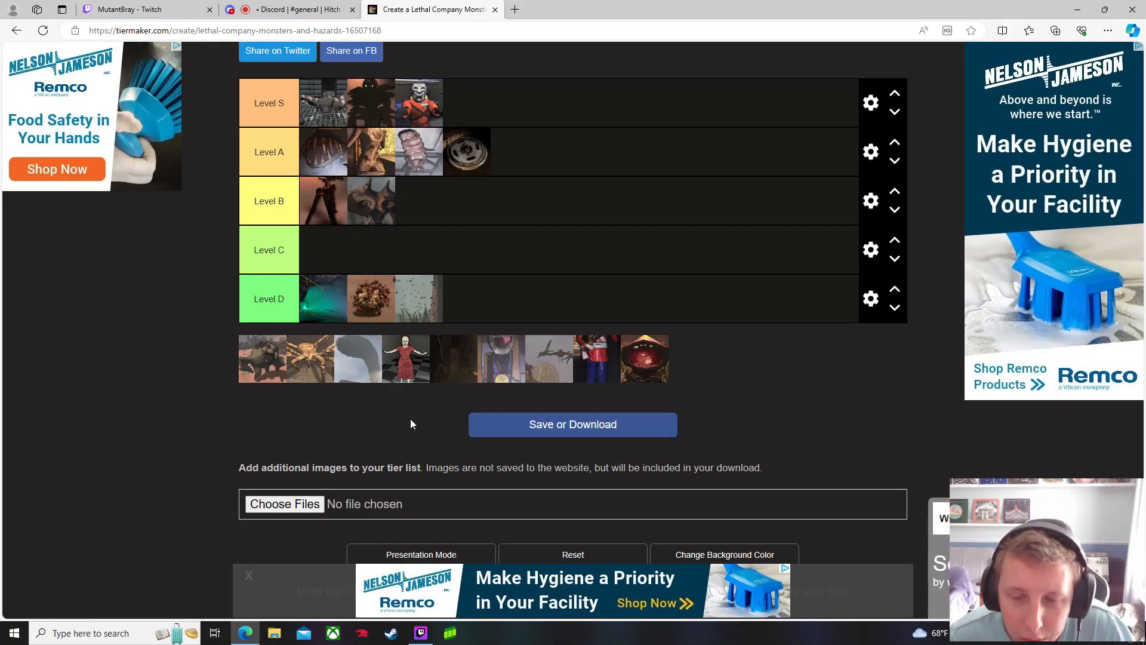
mouse_move(444, 412)
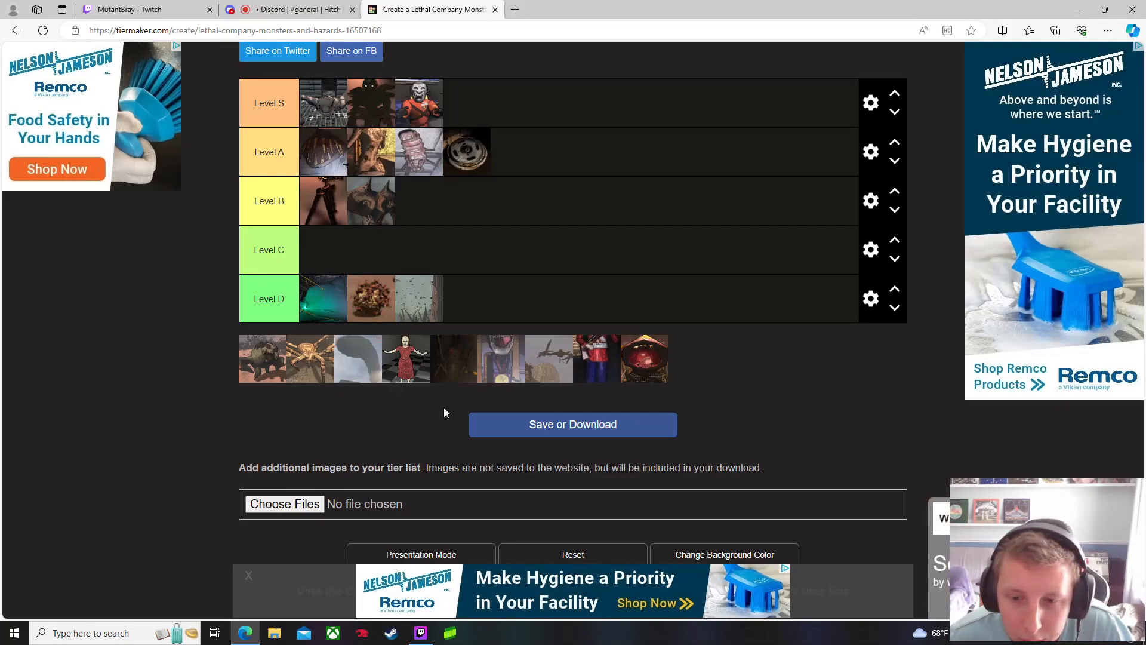
mouse_move(455, 378)
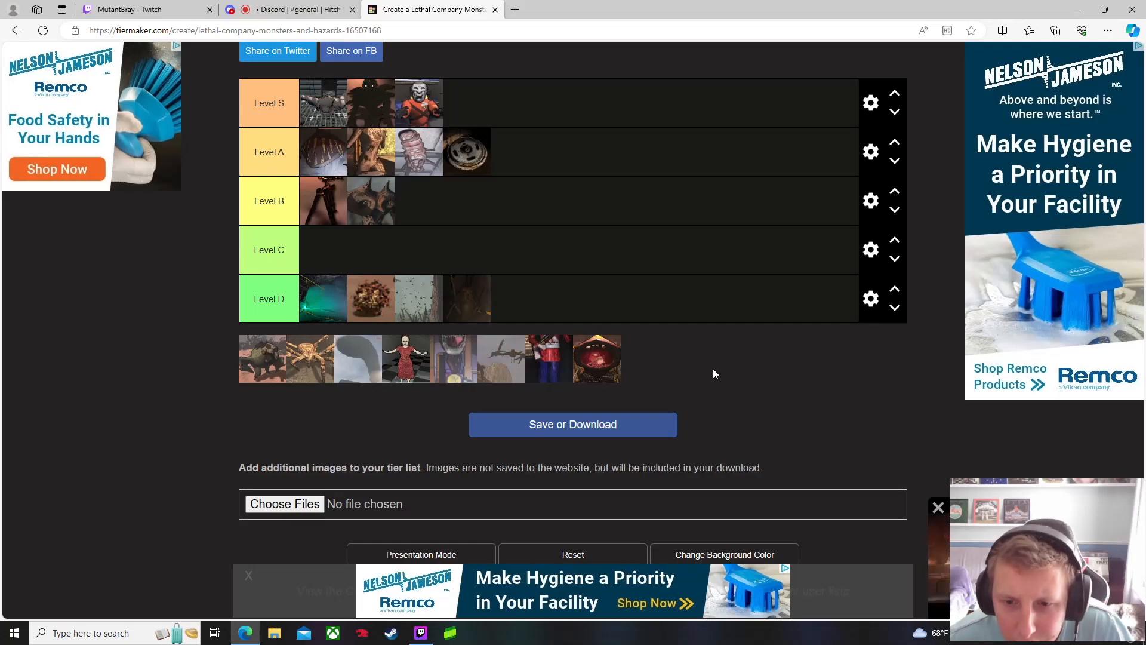
mouse_move(357, 401)
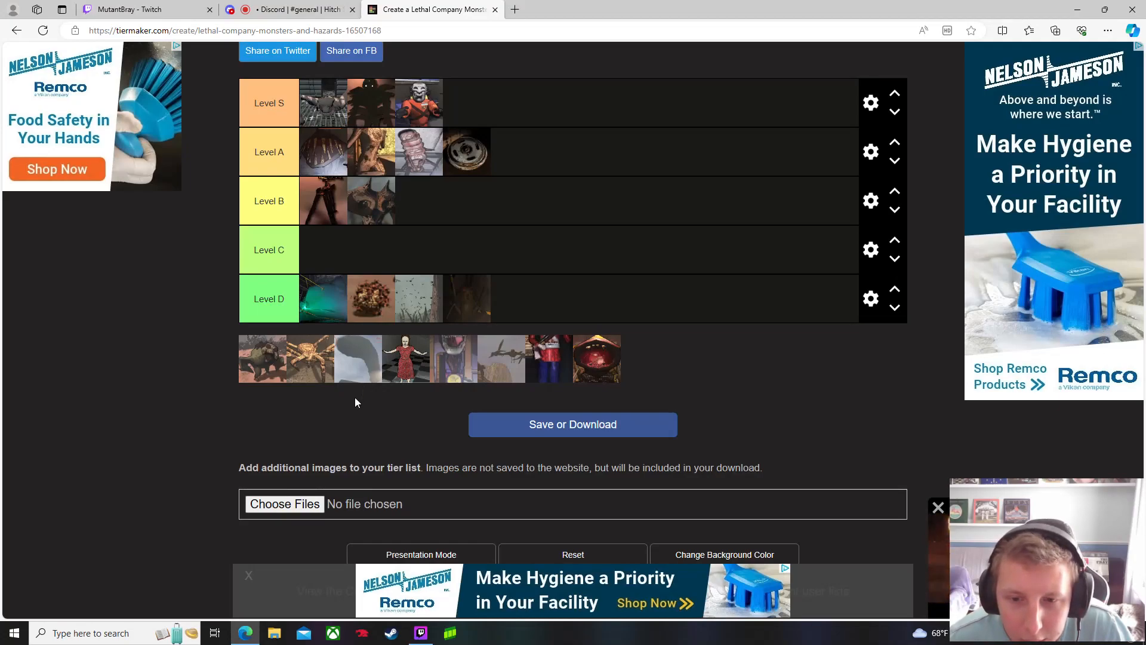
mouse_move(354, 418)
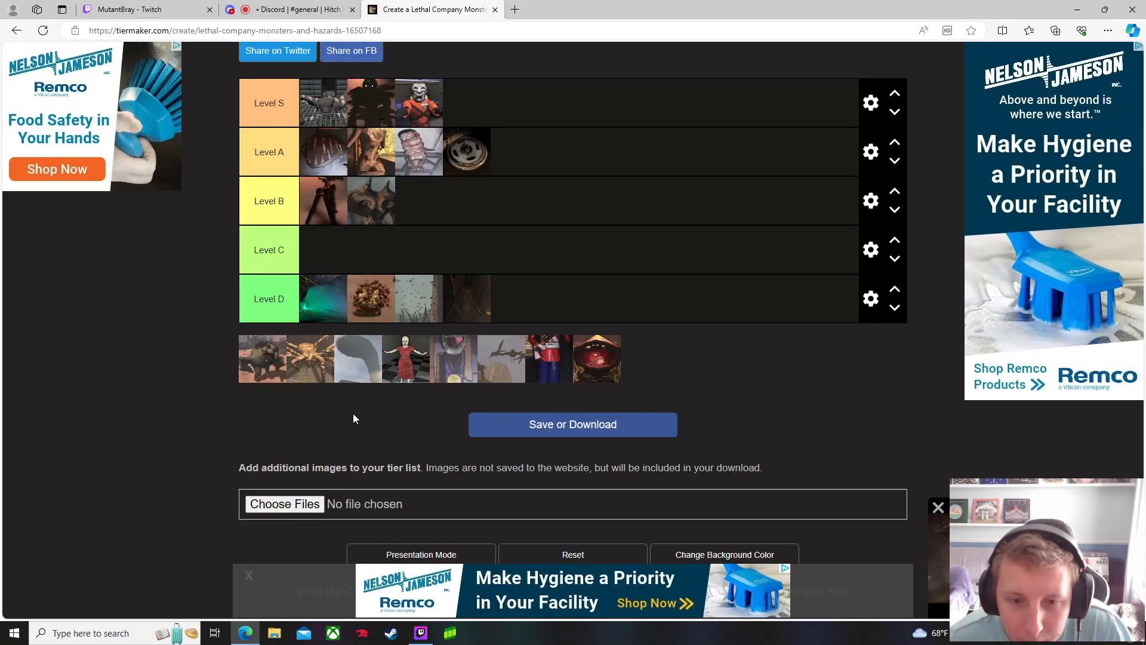
mouse_move(293, 402)
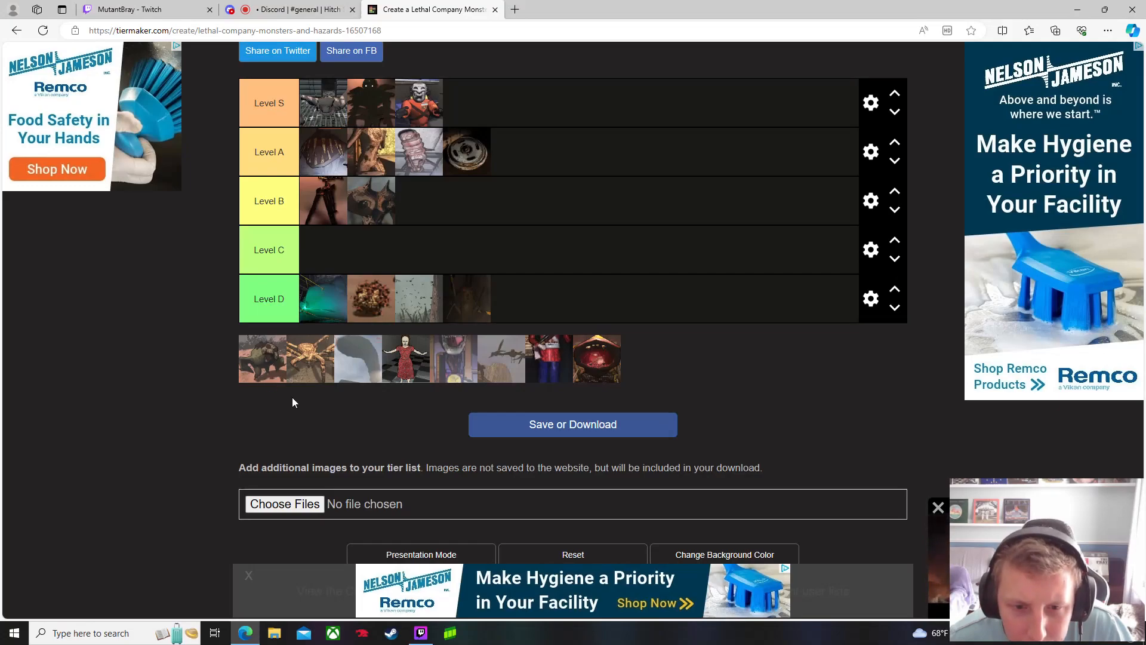
mouse_move(264, 396)
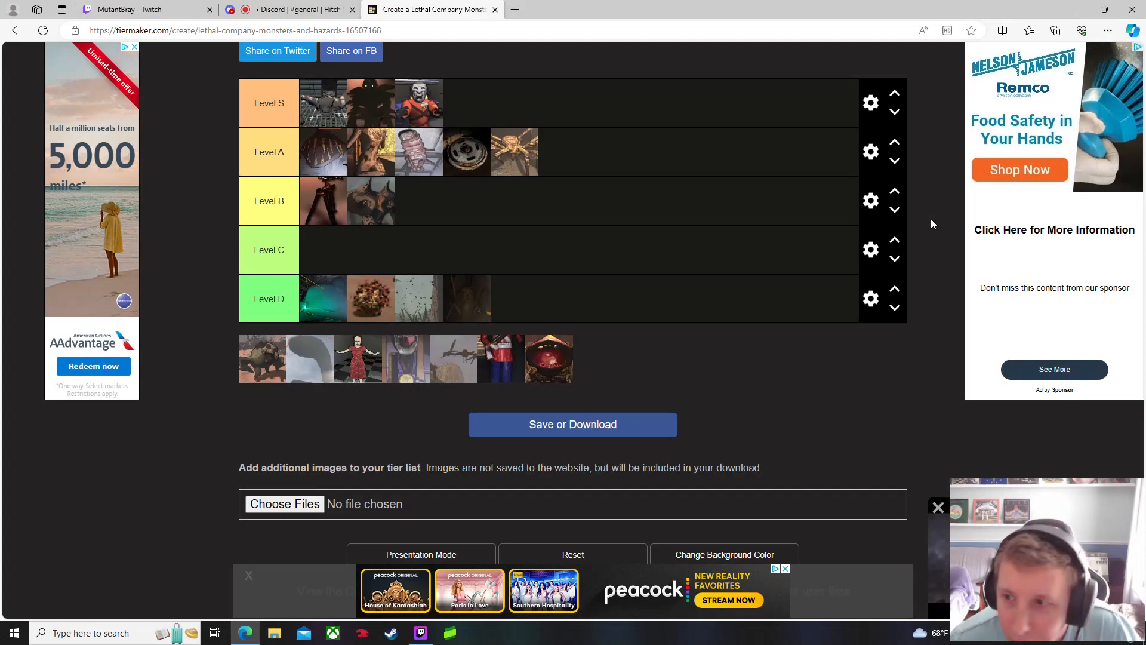
mouse_move(699, 271)
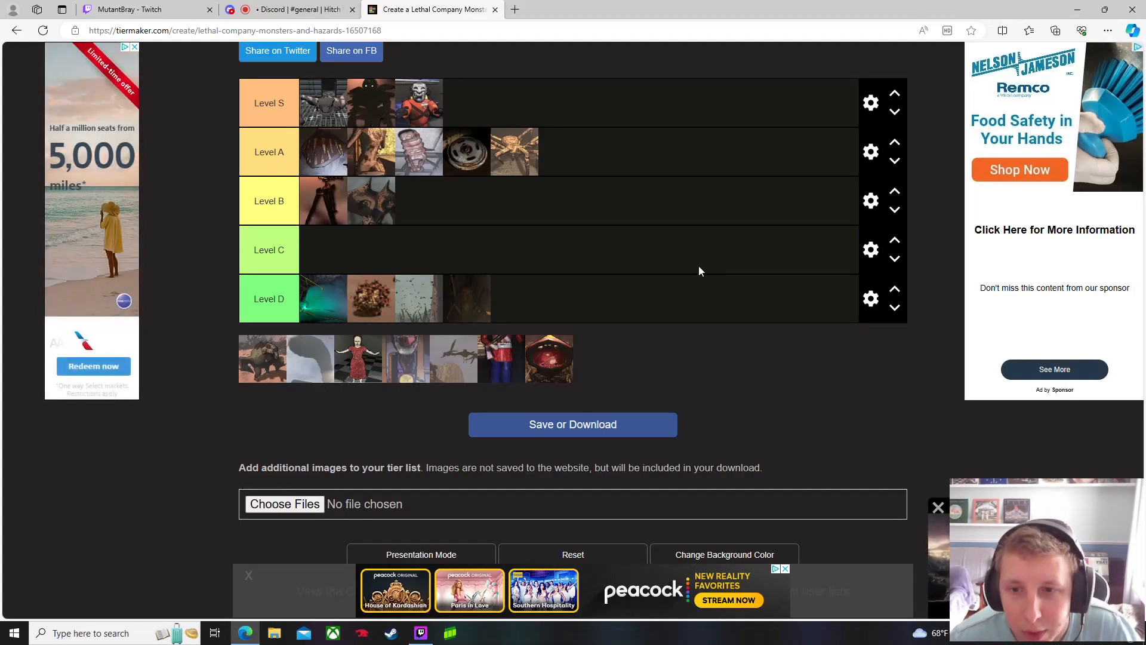
mouse_move(687, 216)
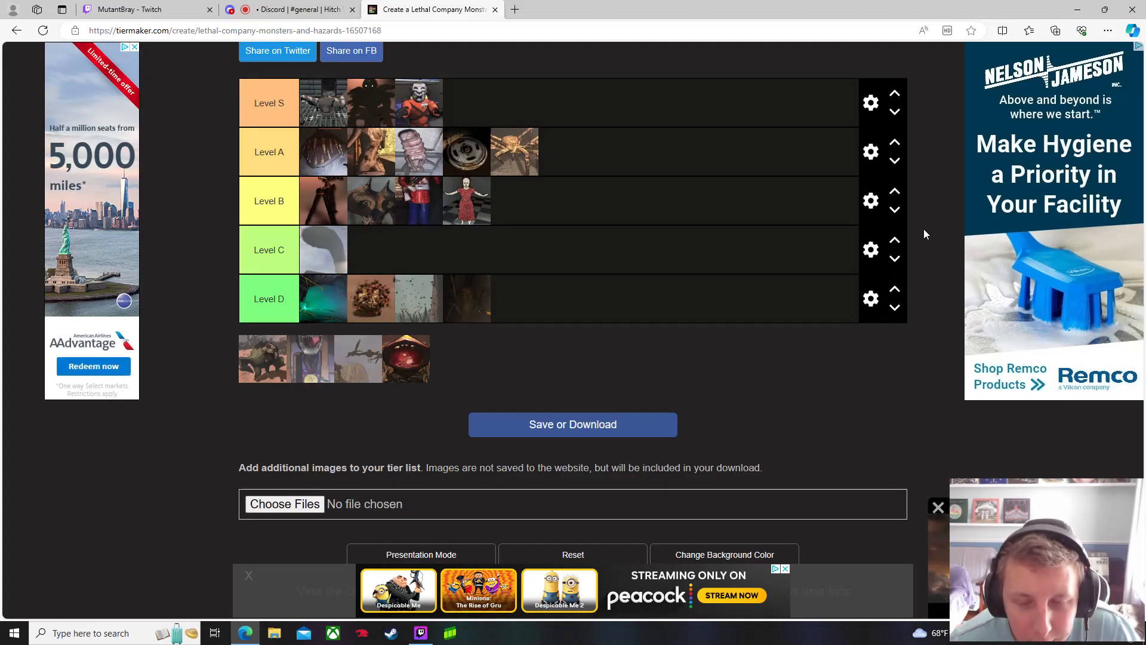
mouse_move(259, 411)
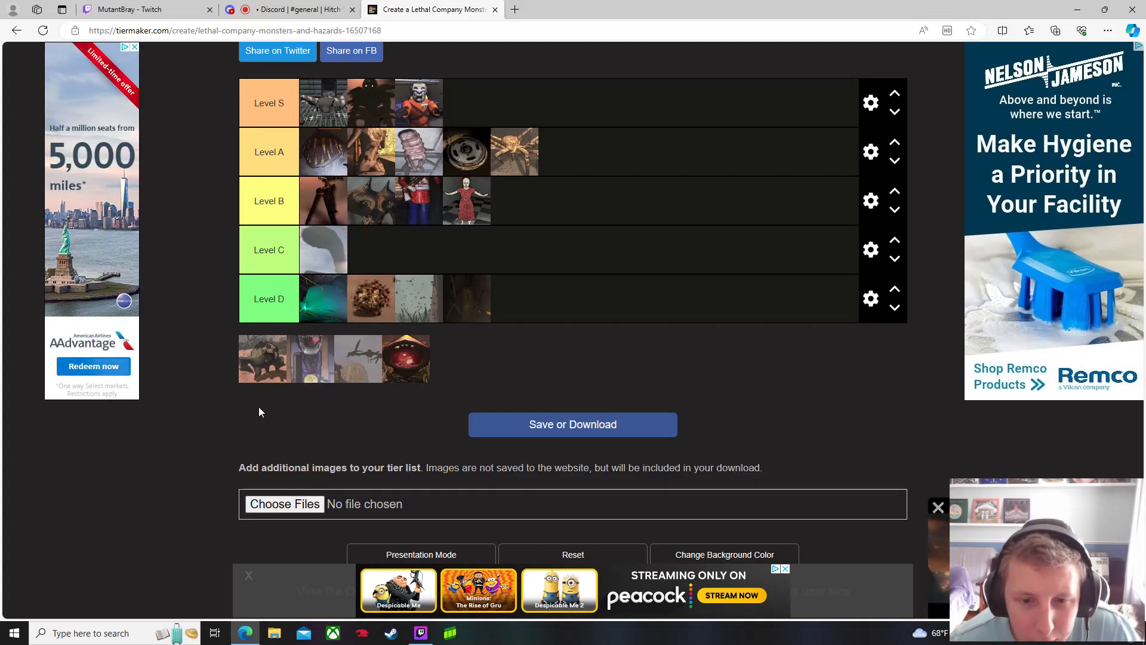
mouse_move(268, 374)
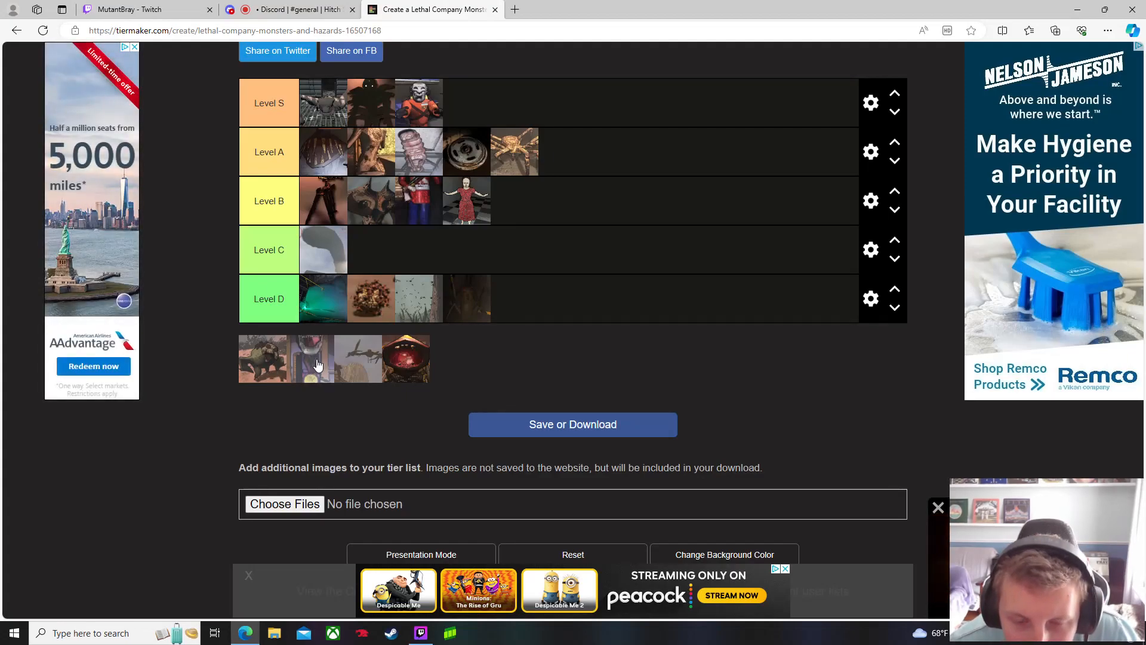
mouse_move(318, 387)
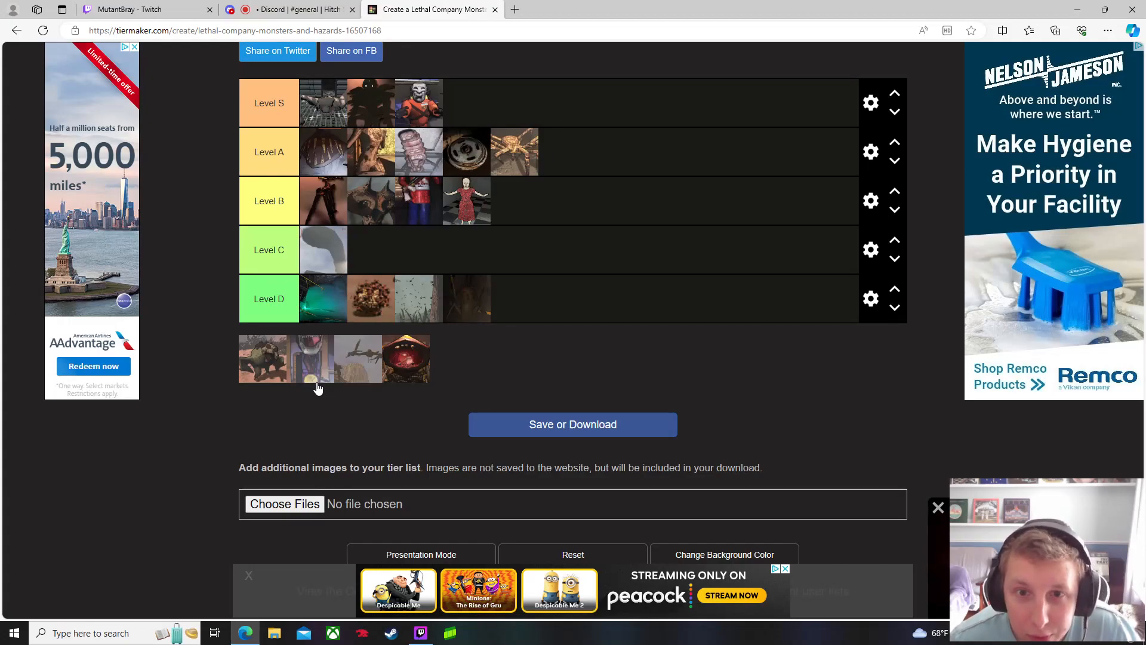
mouse_move(318, 375)
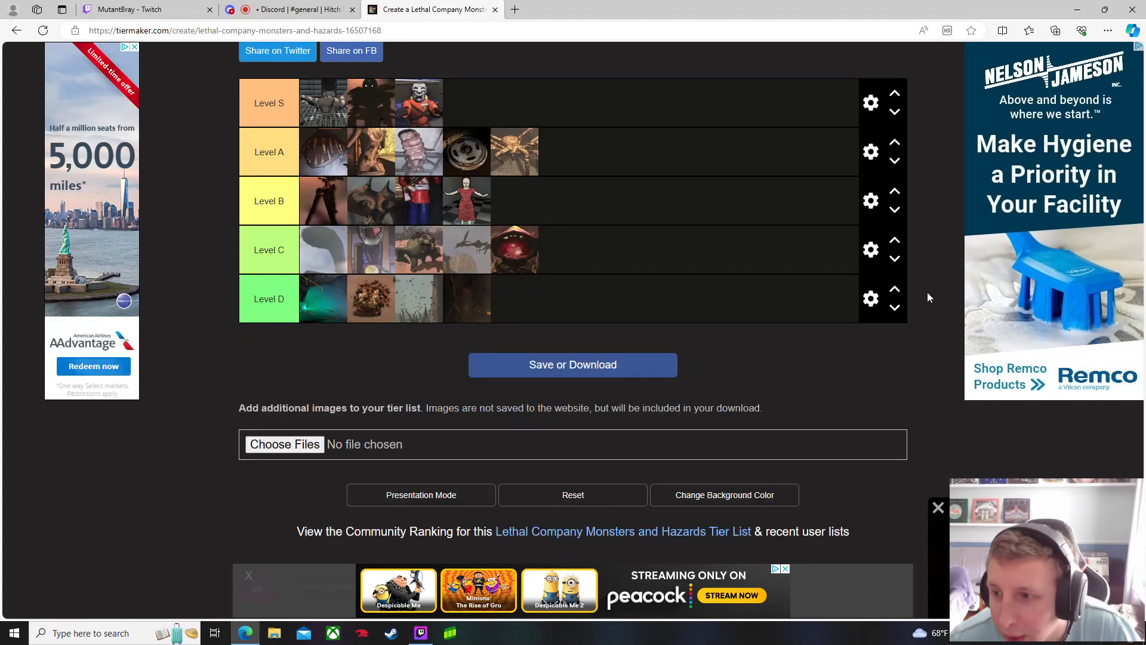
Scroll up and back down to review the completed tier list.
scroll(up, 3)
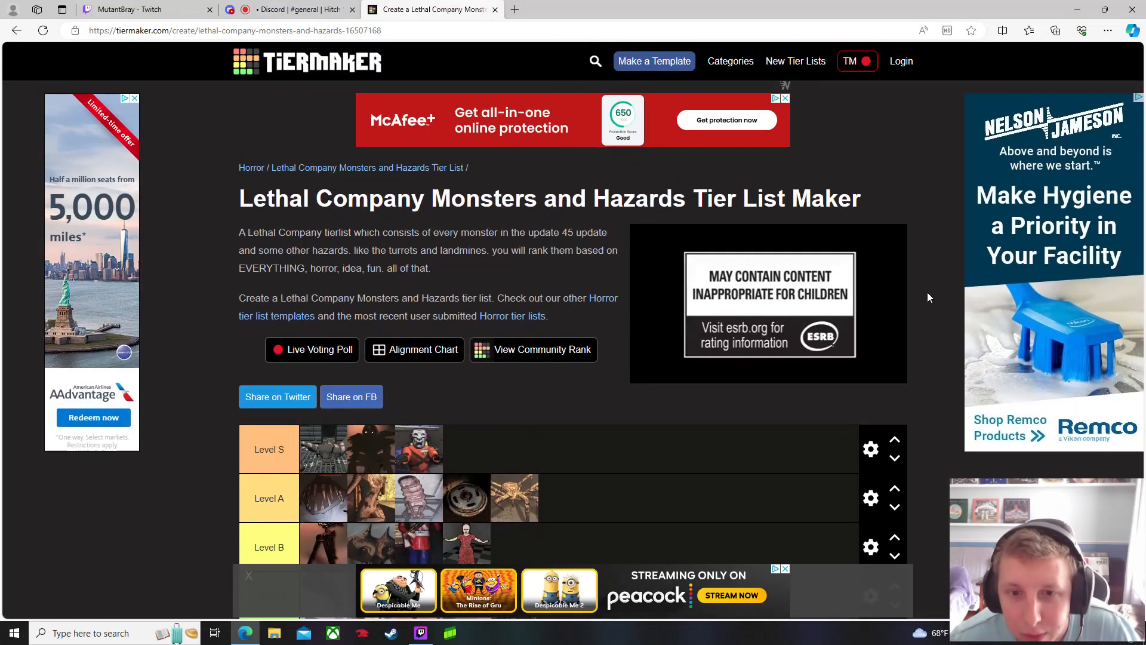
scroll(down, 3)
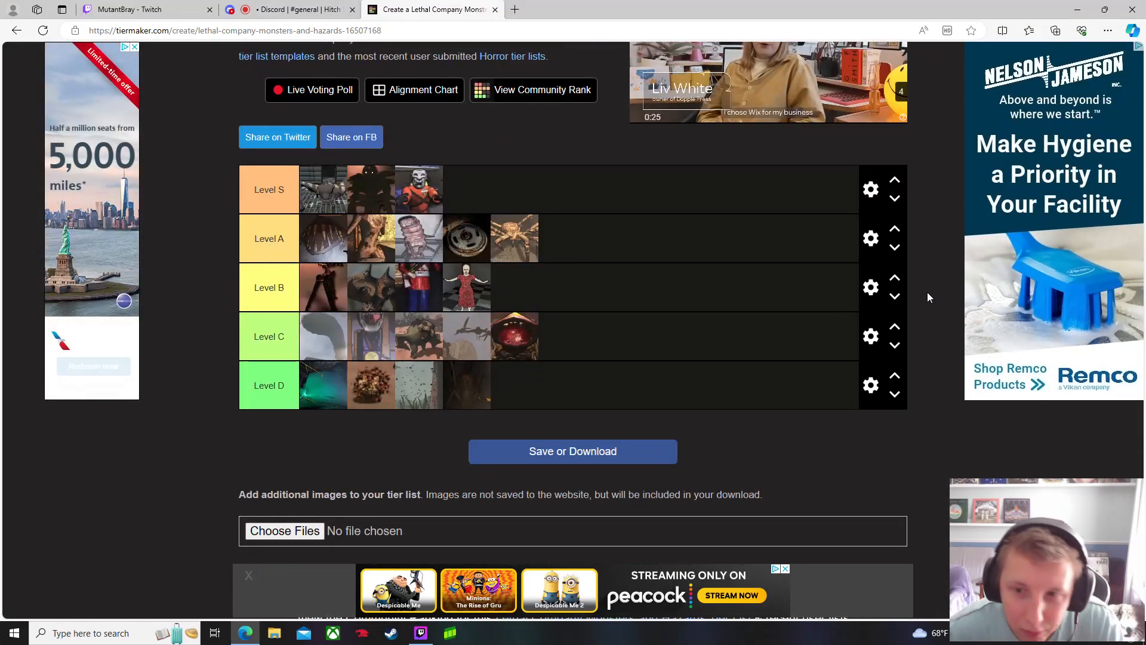